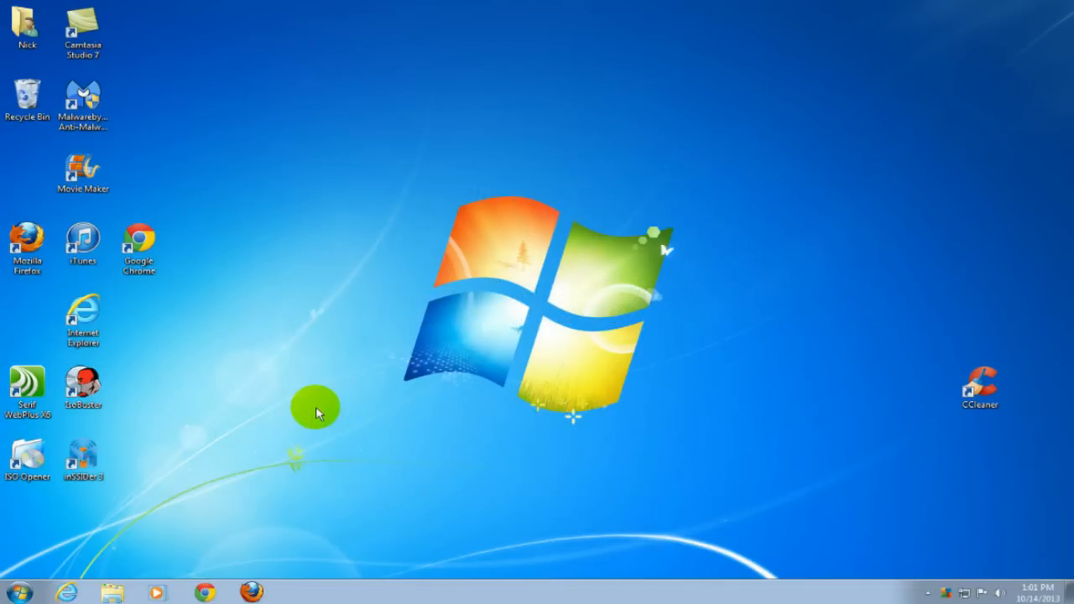
mouse_move(289, 389)
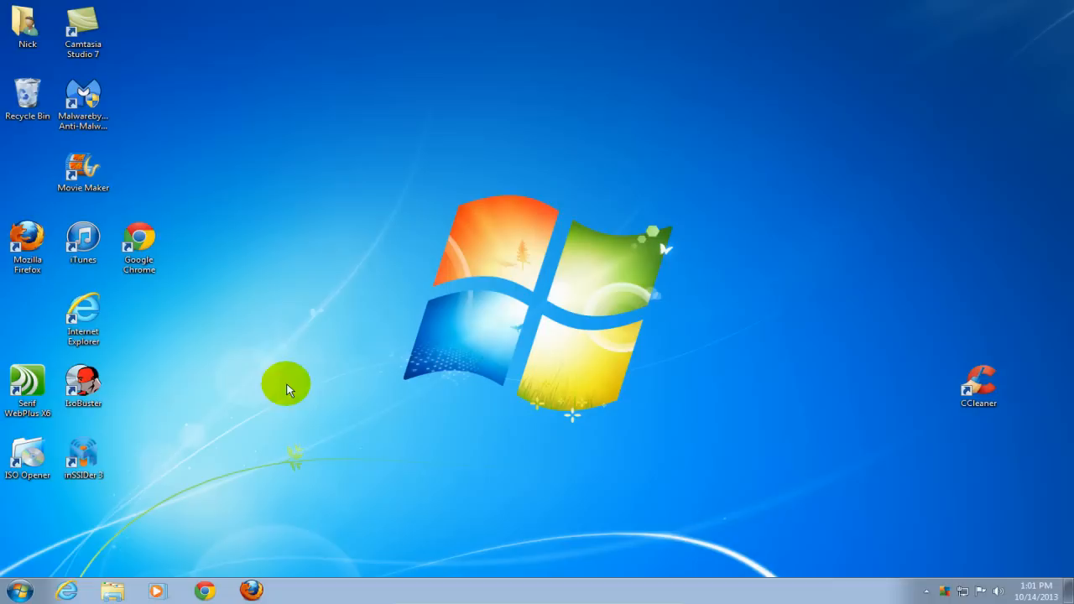
Go through Start and All Programs into the Accessories folder.
click(17, 591)
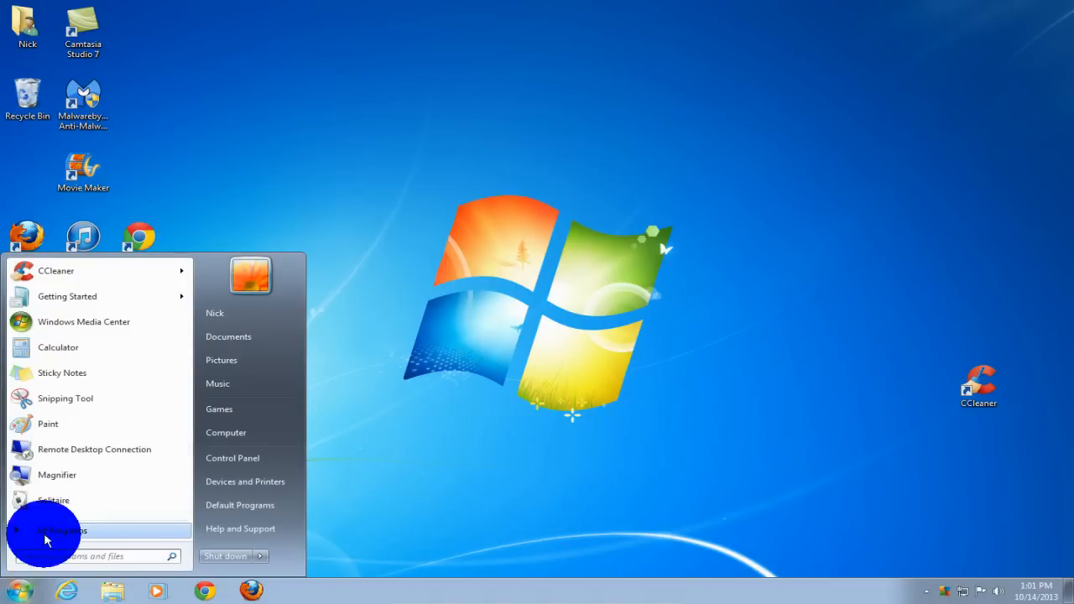
click(63, 530)
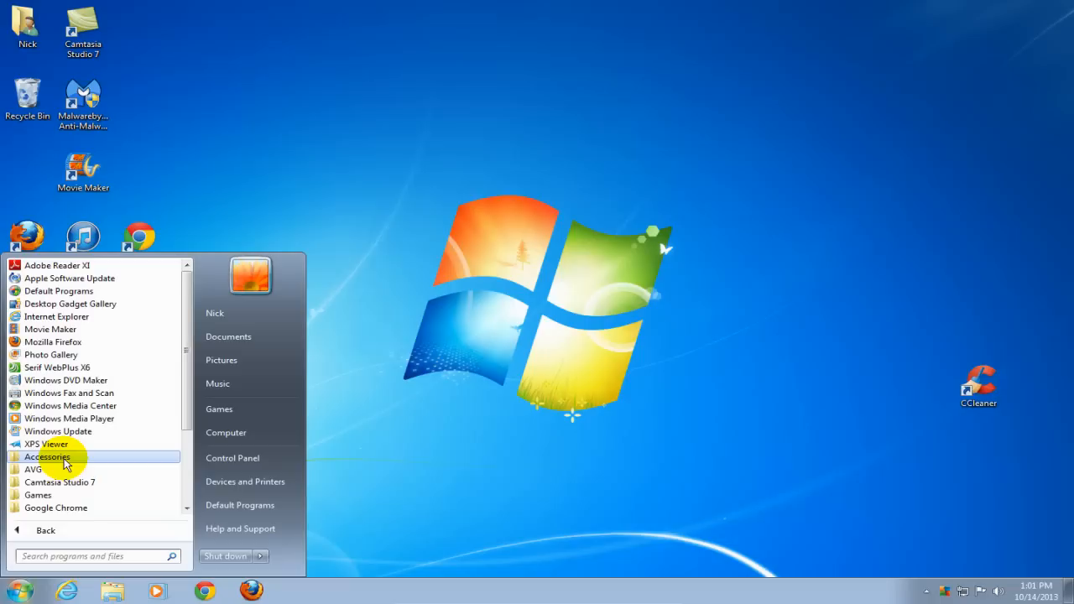
click(47, 457)
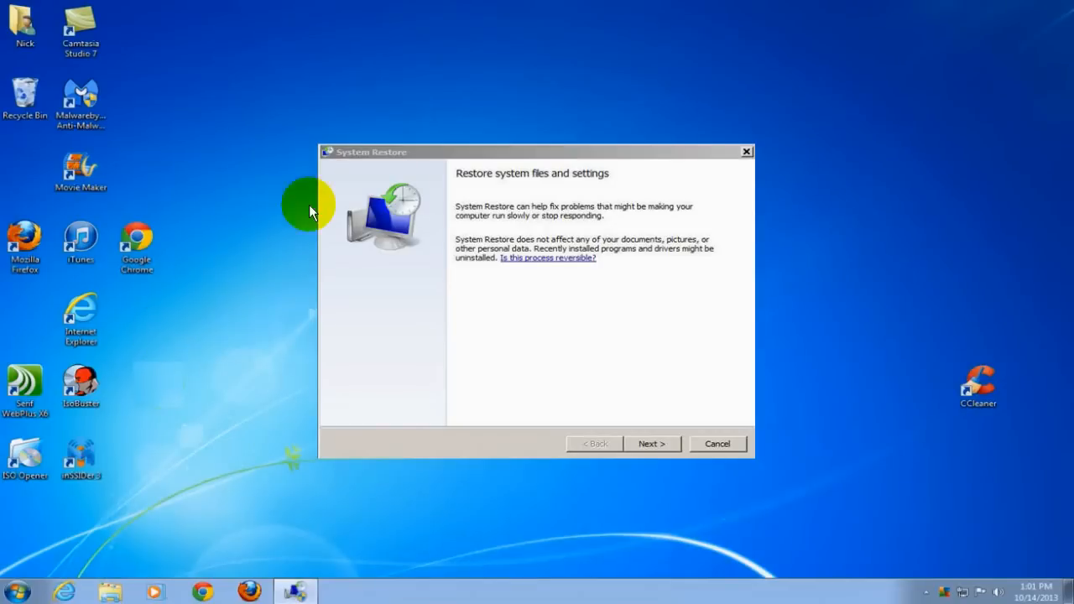
mouse_move(494, 326)
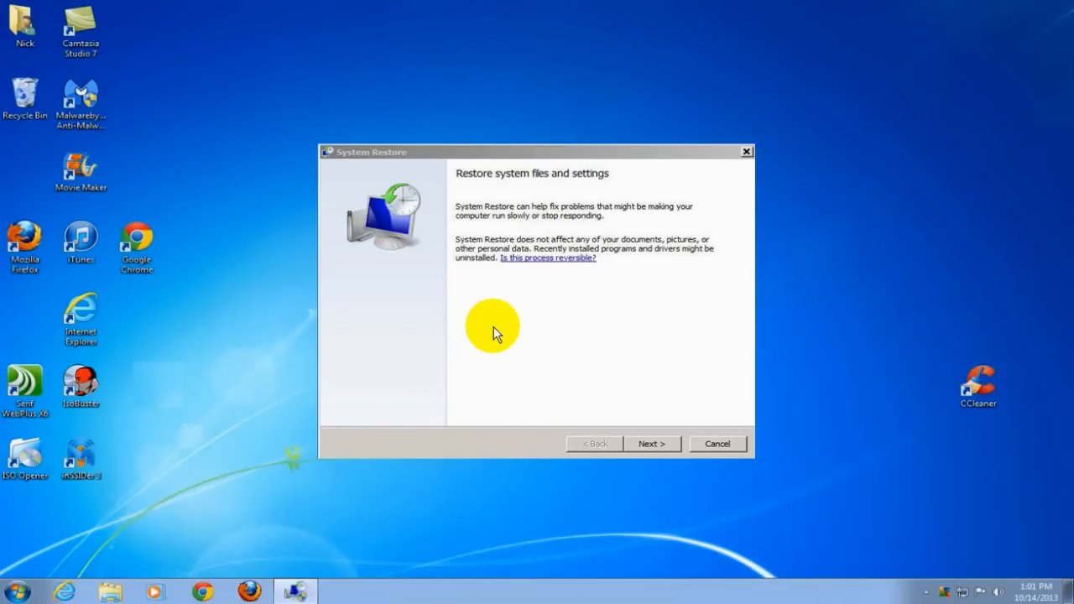
mouse_move(680, 470)
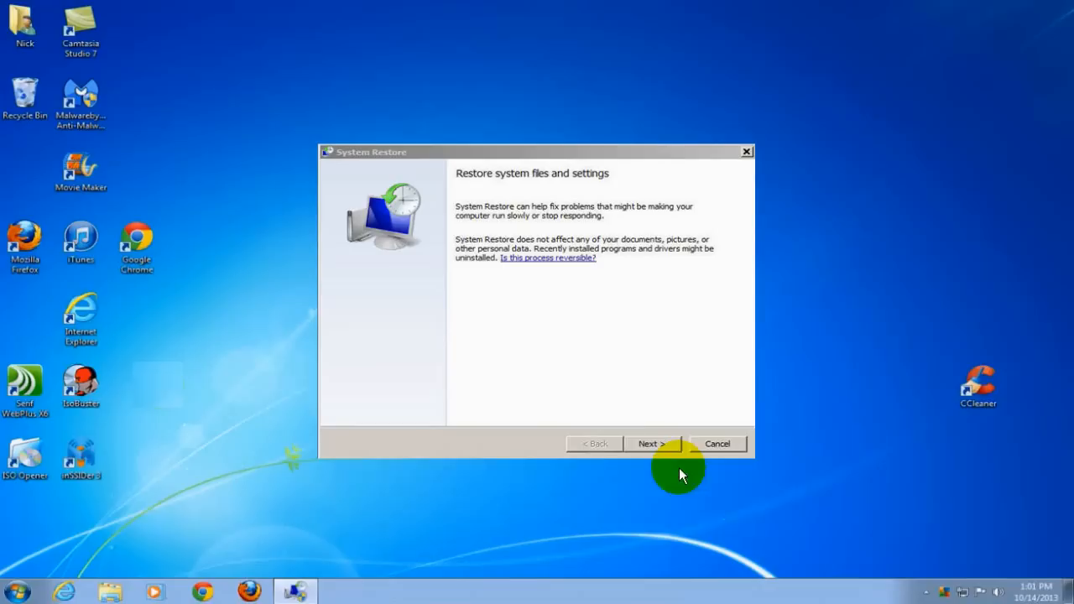
mouse_move(648, 443)
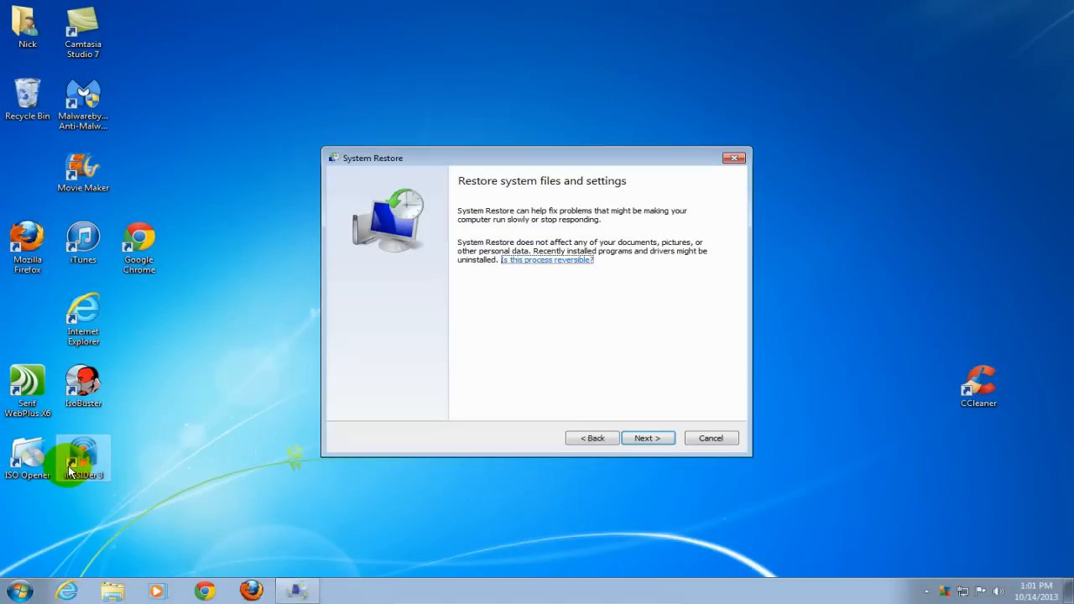
Opt for 'Choose a different restore point' and continue to the restore point list.
click(648, 436)
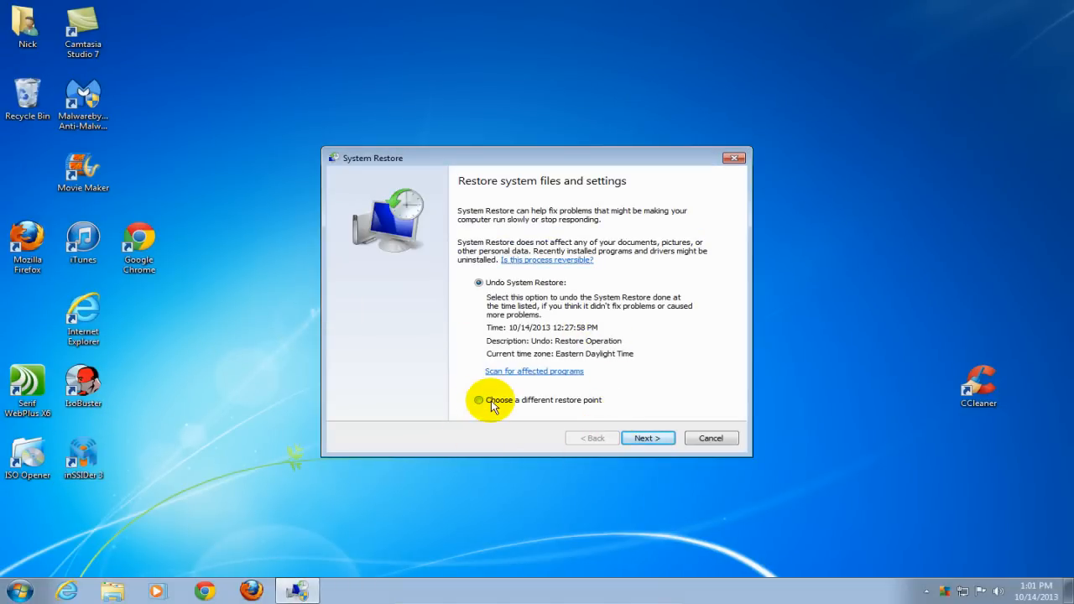
click(479, 399)
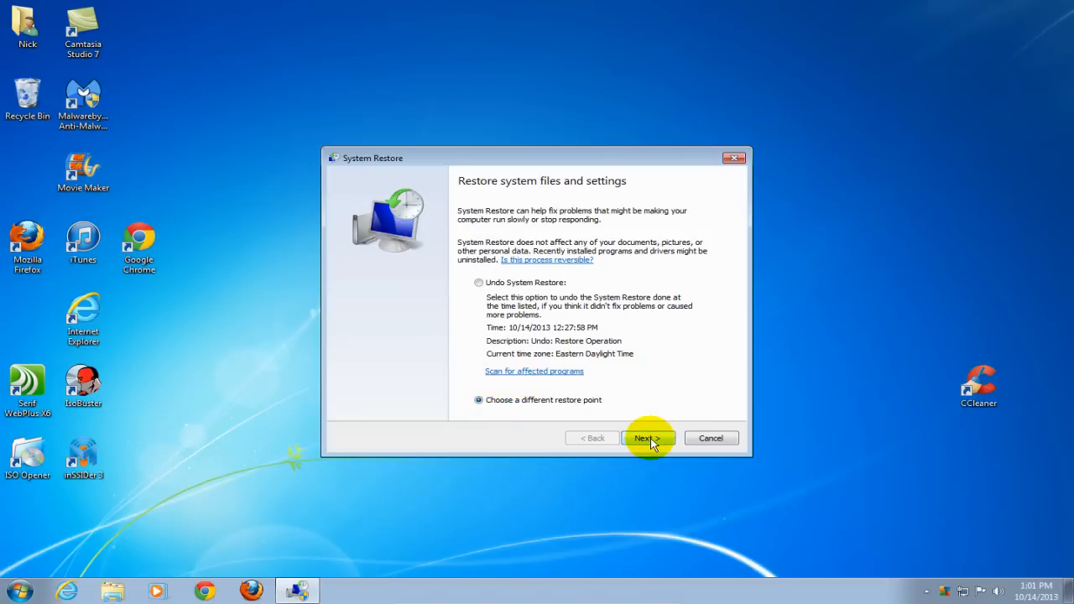
click(647, 438)
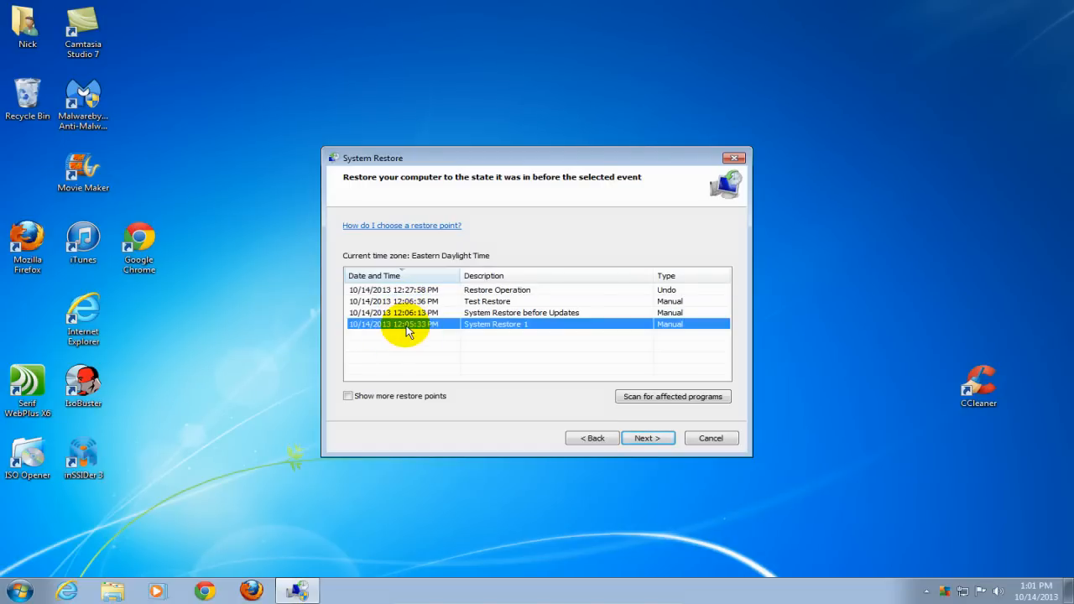
mouse_move(590, 344)
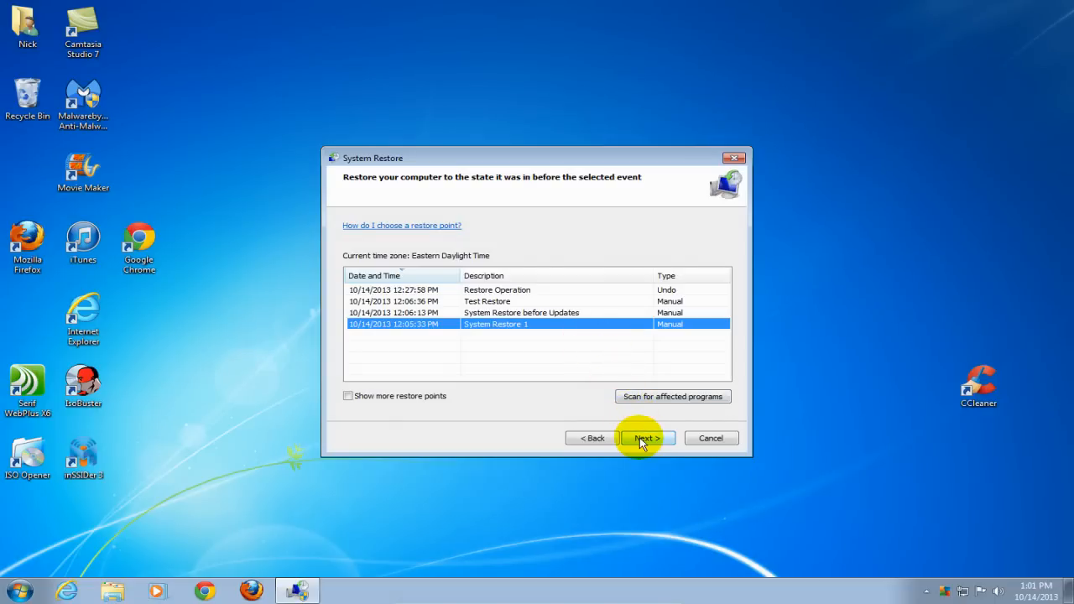
Proceed with the 'System Restore 1' point from 10/14/2013 to the confirmation page.
click(646, 438)
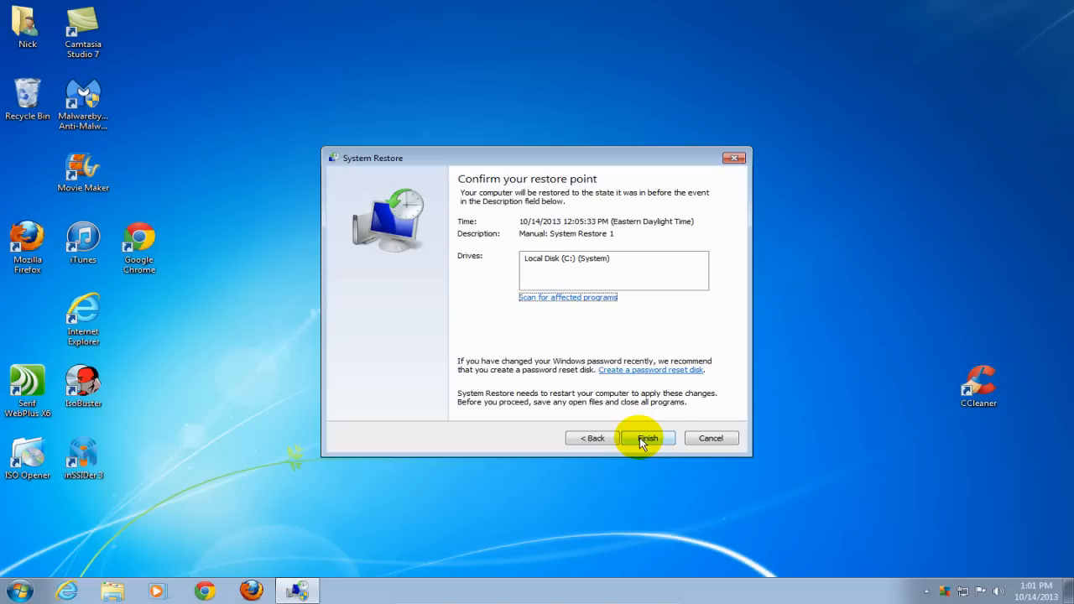
Finish the wizard, bringing up the cannot-be-interrupted warning.
click(648, 438)
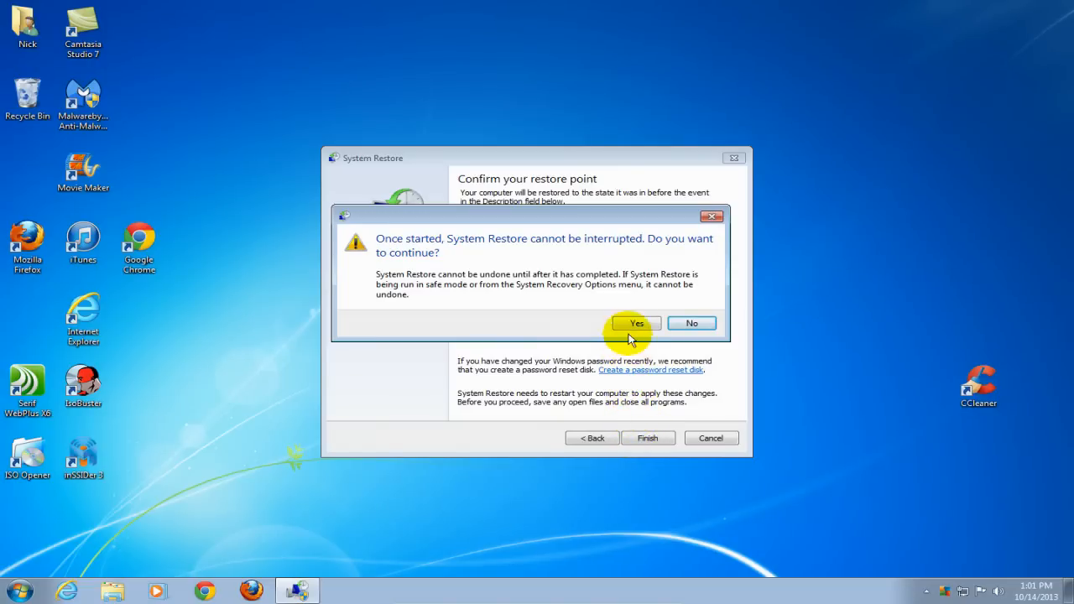
mouse_move(870, 386)
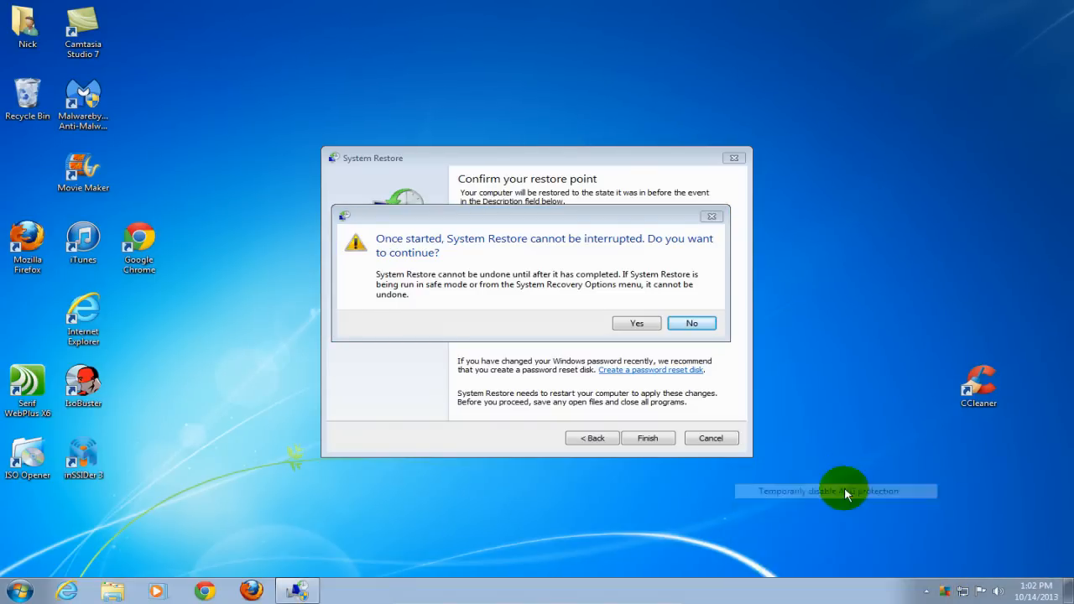
Temporarily disable AVG protection until restart and allow the change in UAC.
click(836, 490)
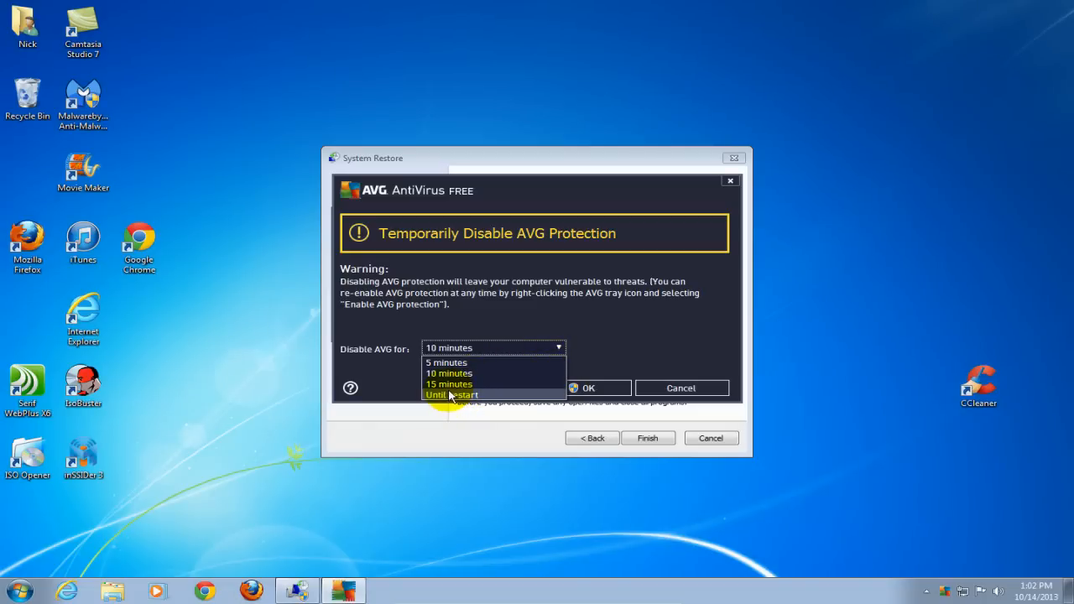
click(453, 394)
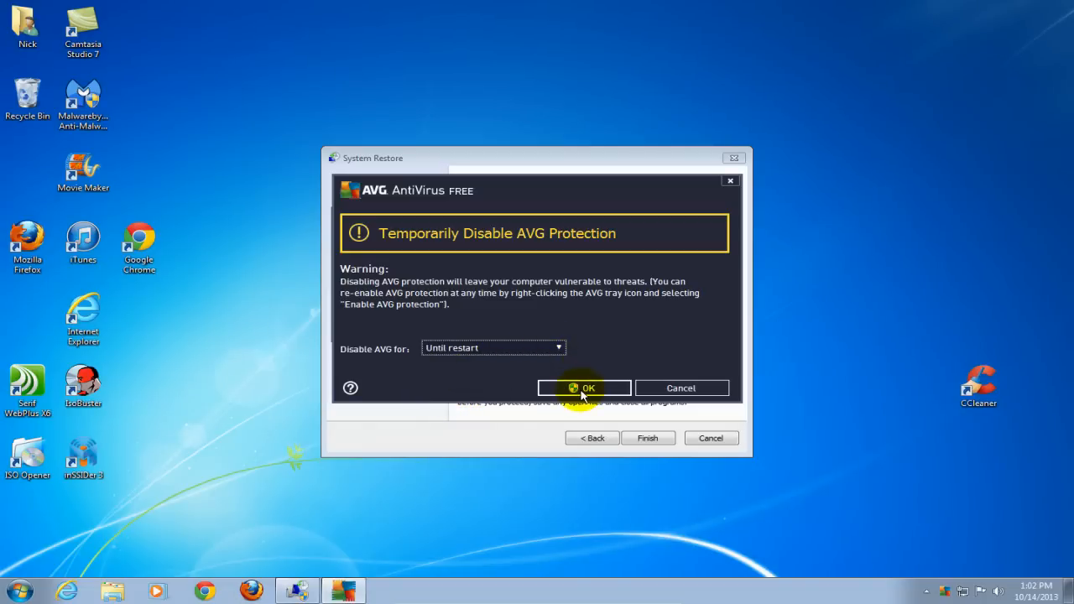
click(584, 387)
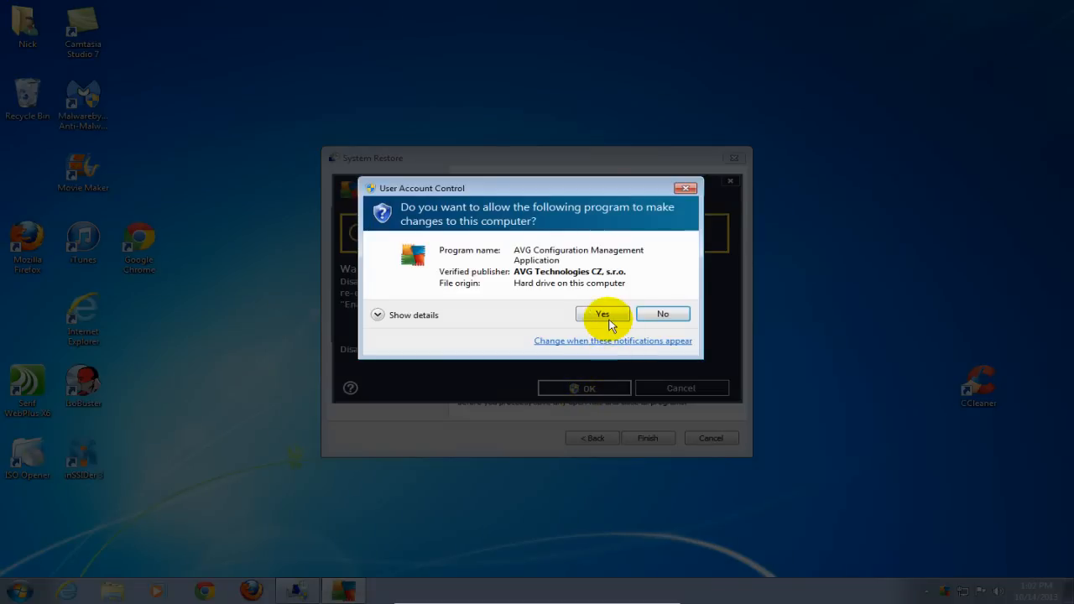
click(603, 314)
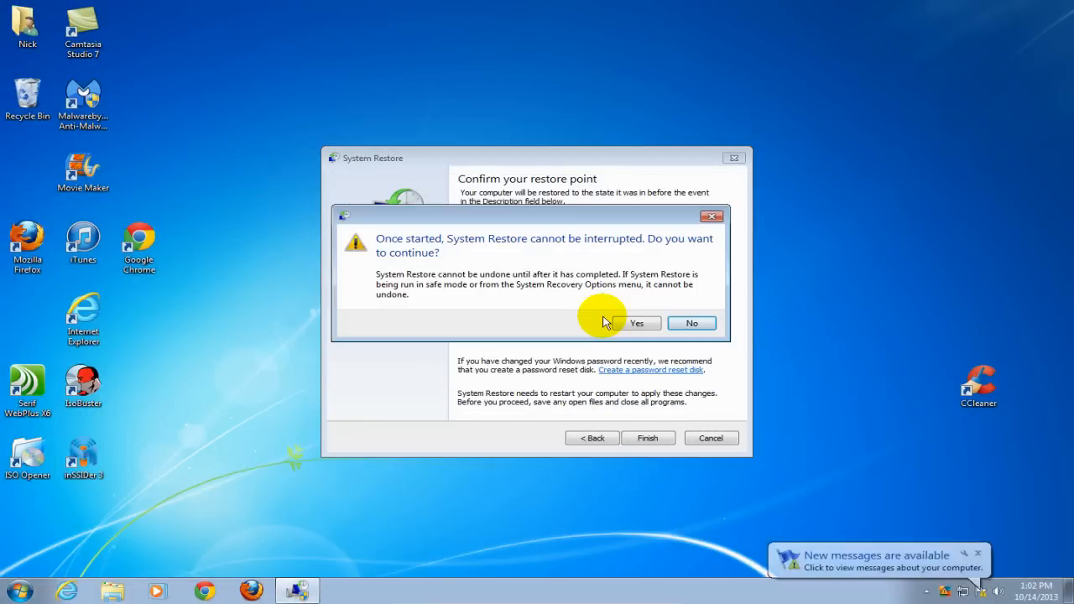
mouse_move(618, 368)
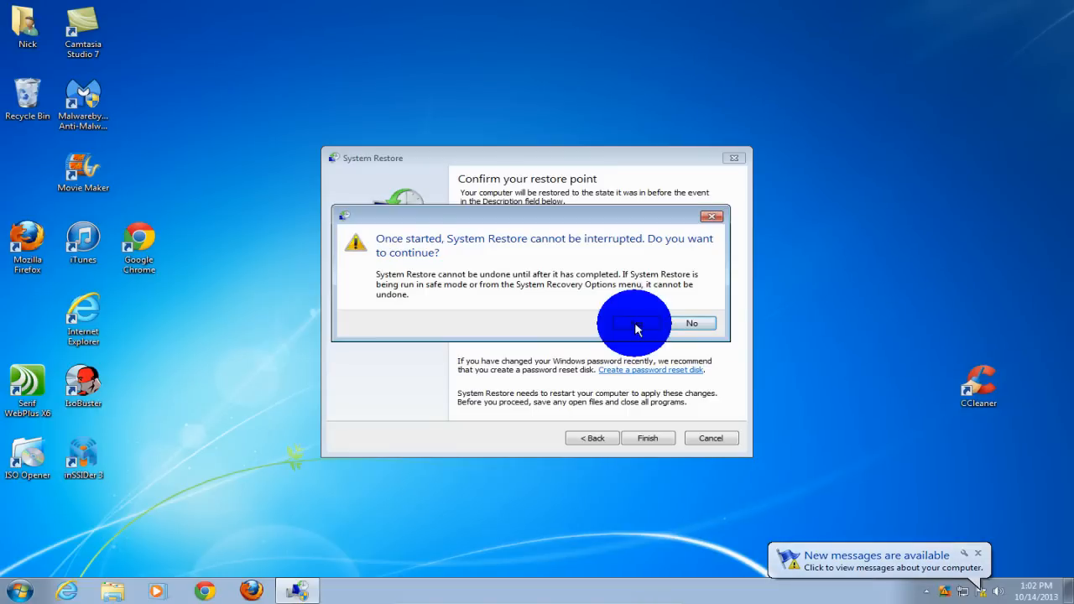
Confirm Yes to start the uninterruptible restore.
click(625, 322)
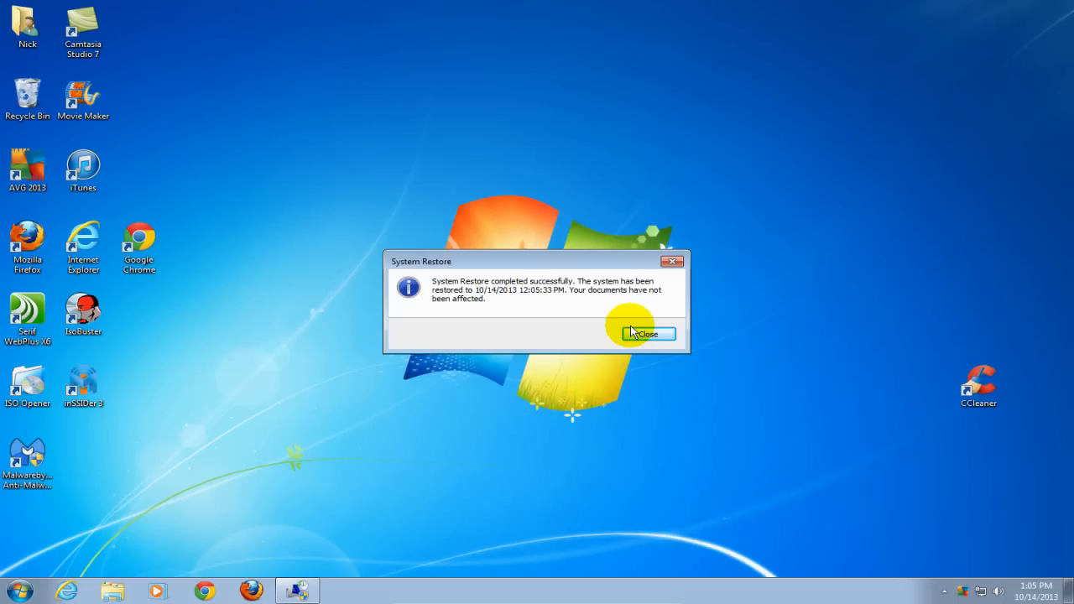
mouse_move(544, 314)
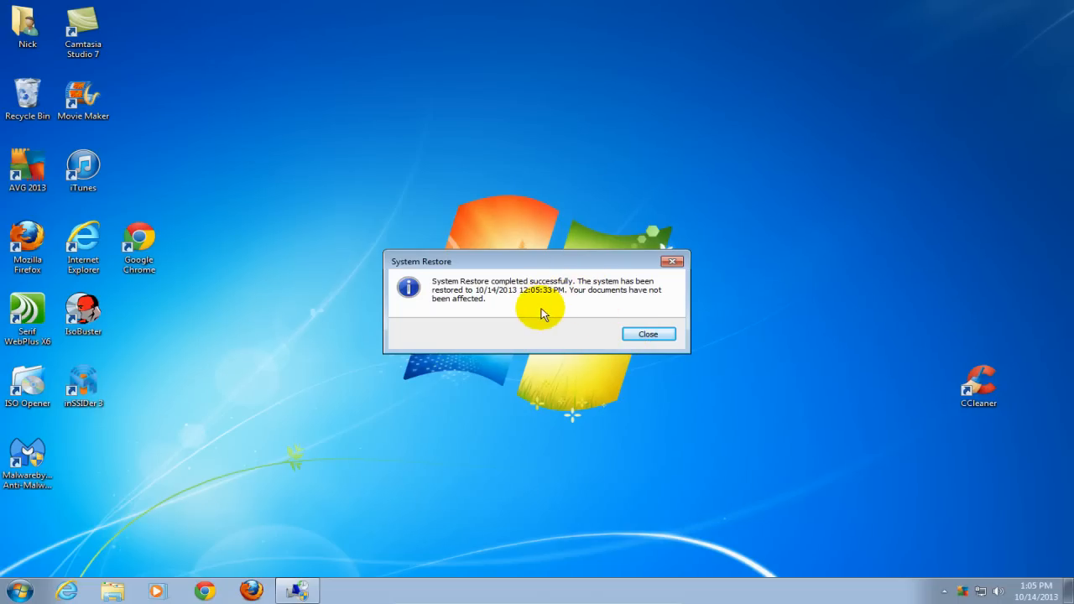
mouse_move(538, 311)
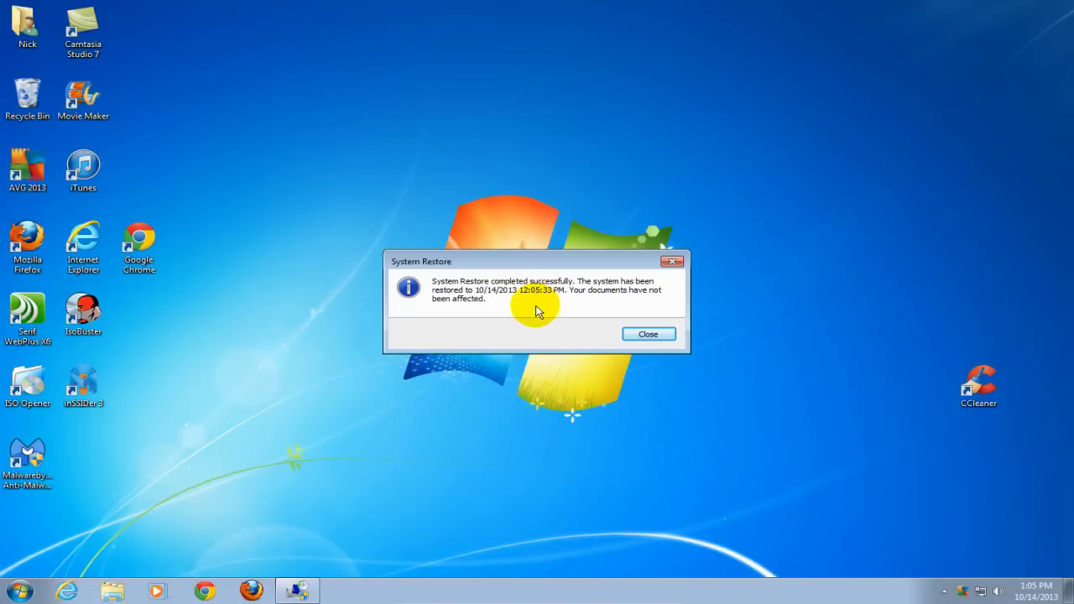
Close the success message confirming restoration to 10/14/2013 12:05:33 PM.
click(648, 333)
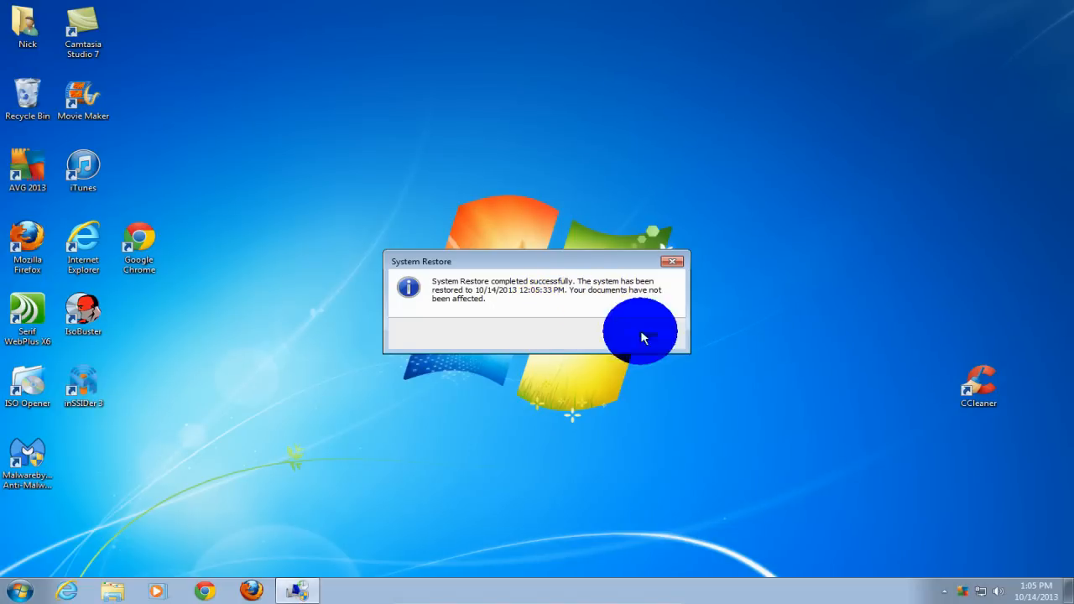